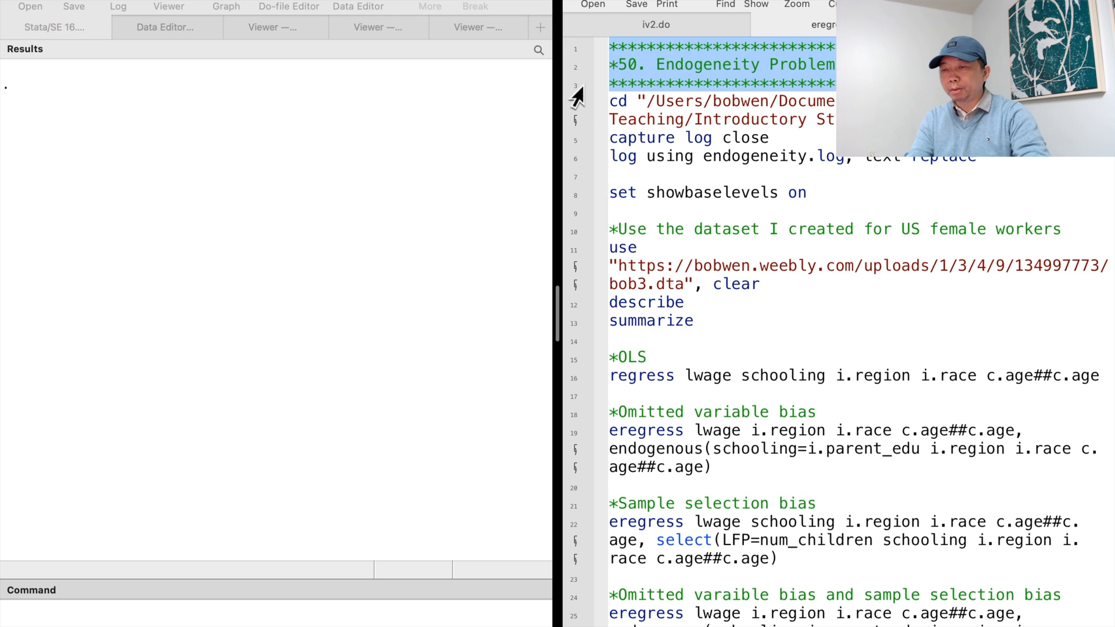
- Run the regress line regressing lwage on schooling, region, race and an age quadratic
left_click(722, 101)
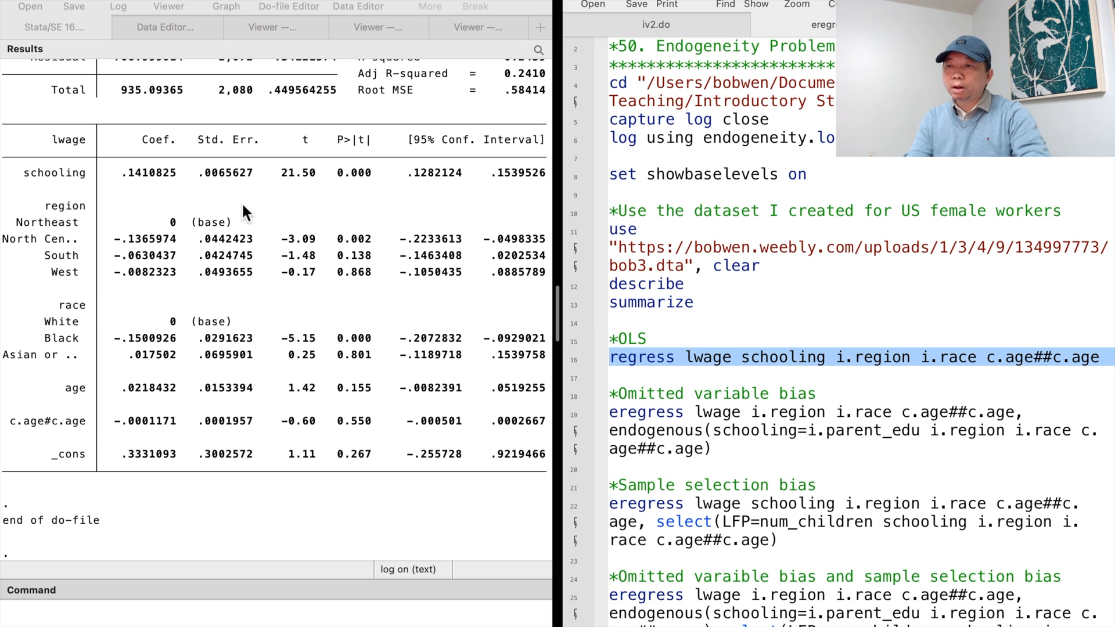
mouse_move(144, 187)
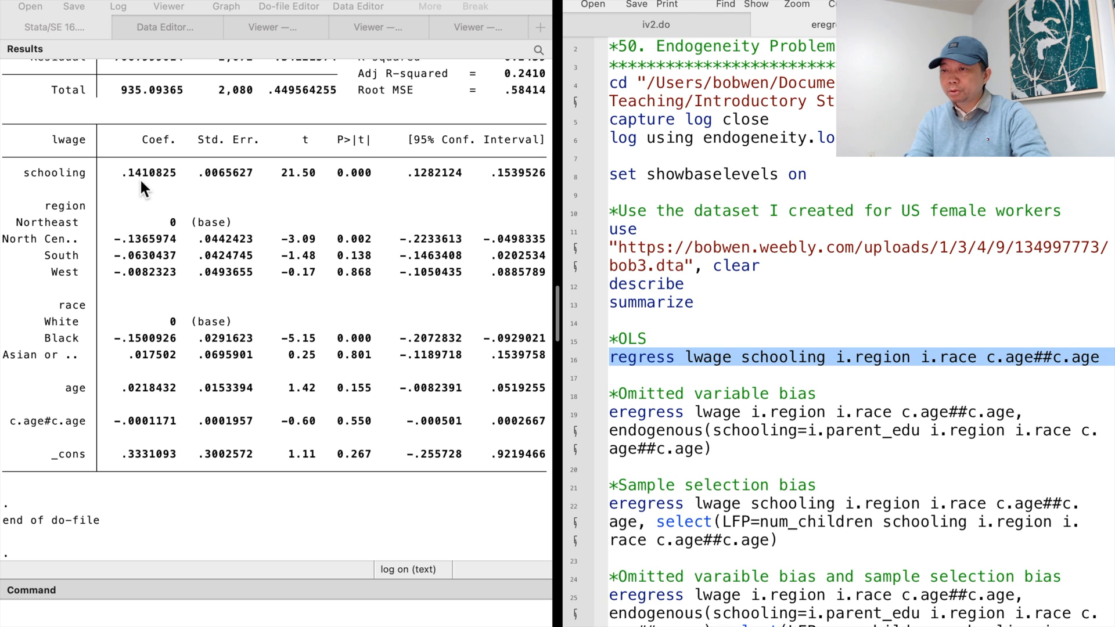
mouse_move(598, 400)
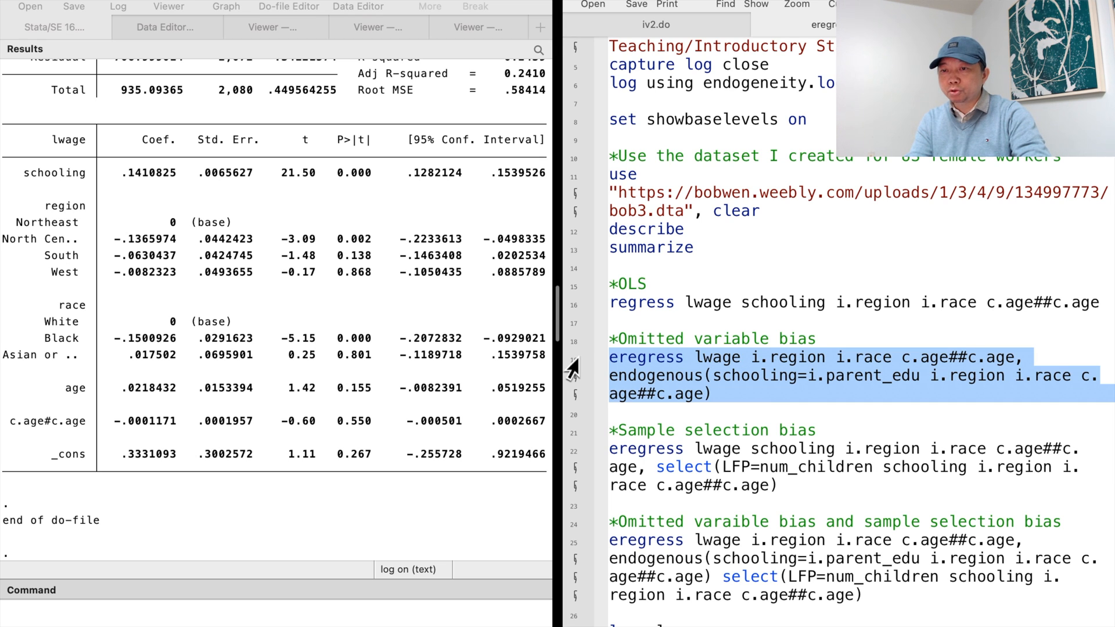
mouse_move(807, 398)
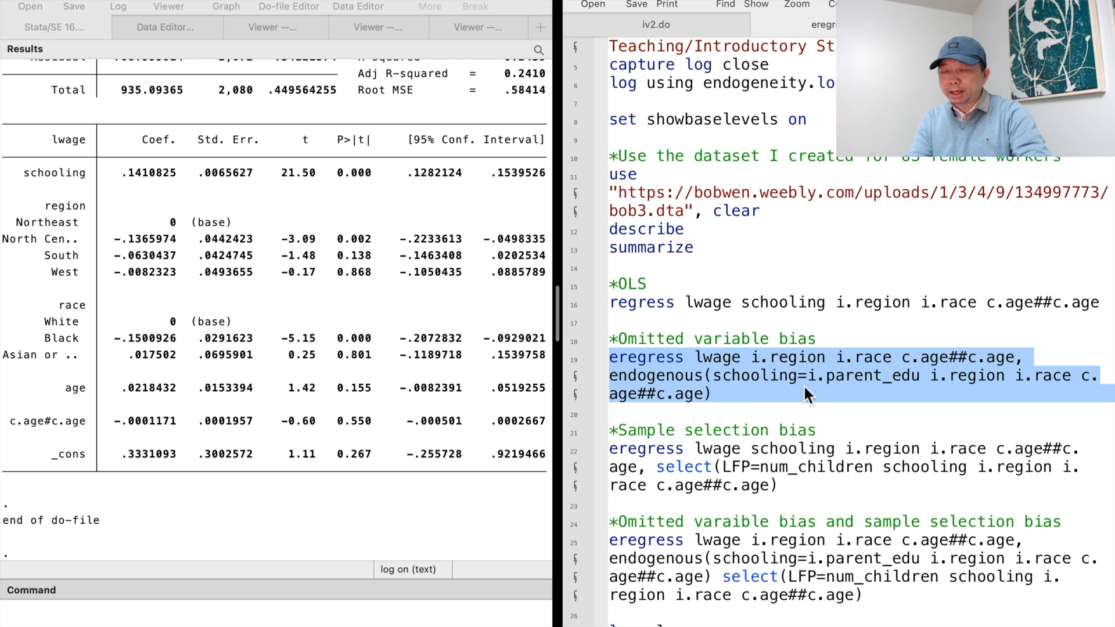
mouse_move(791, 393)
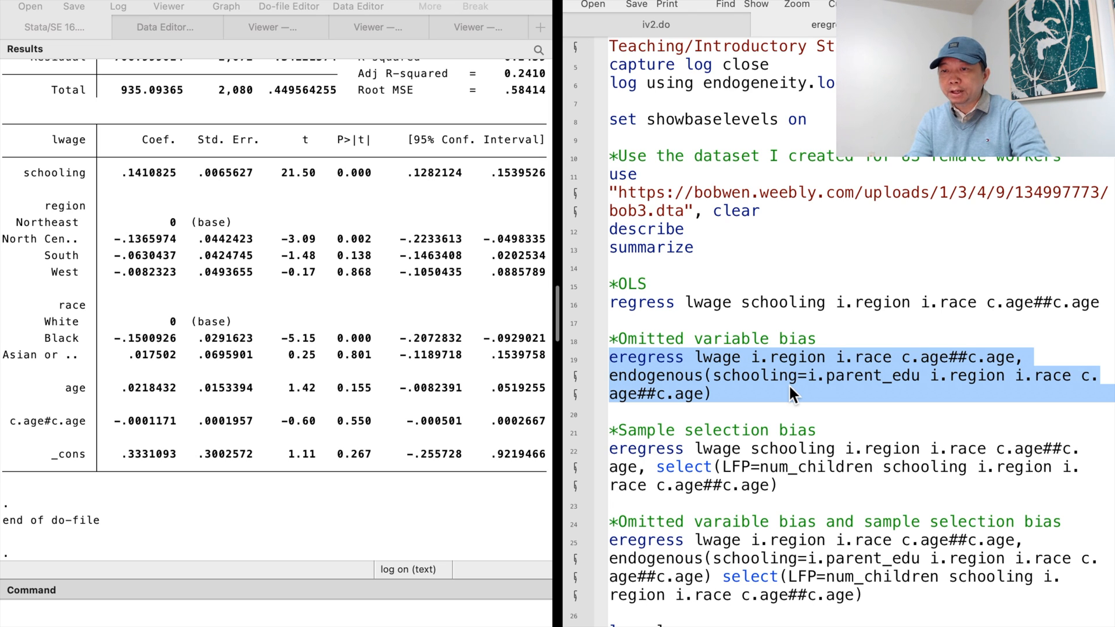
mouse_move(572, 368)
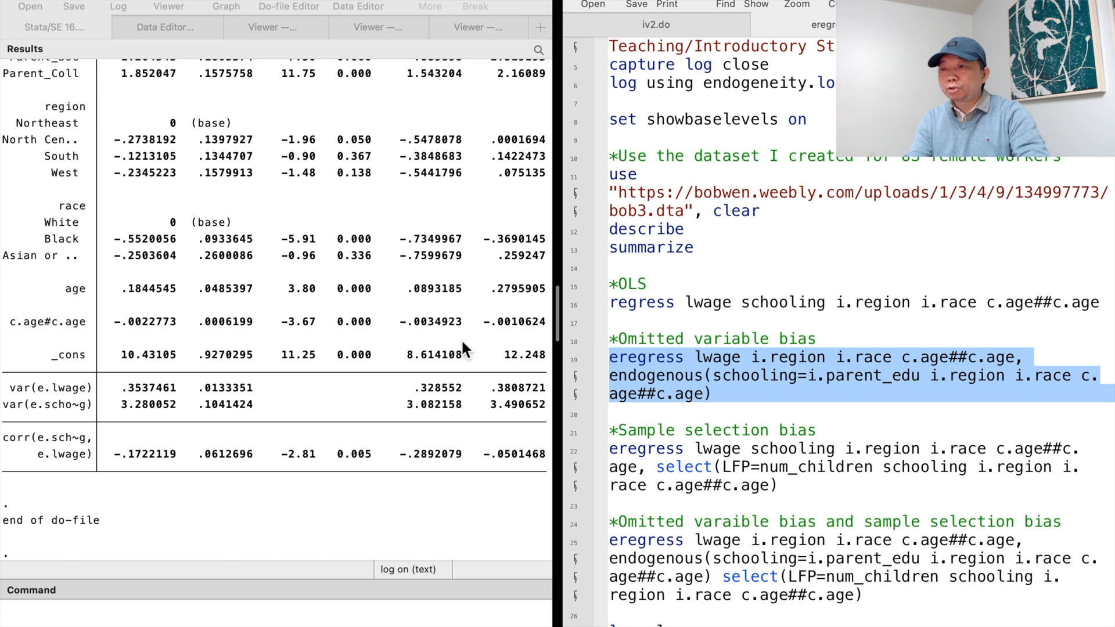
scroll("up", 3)
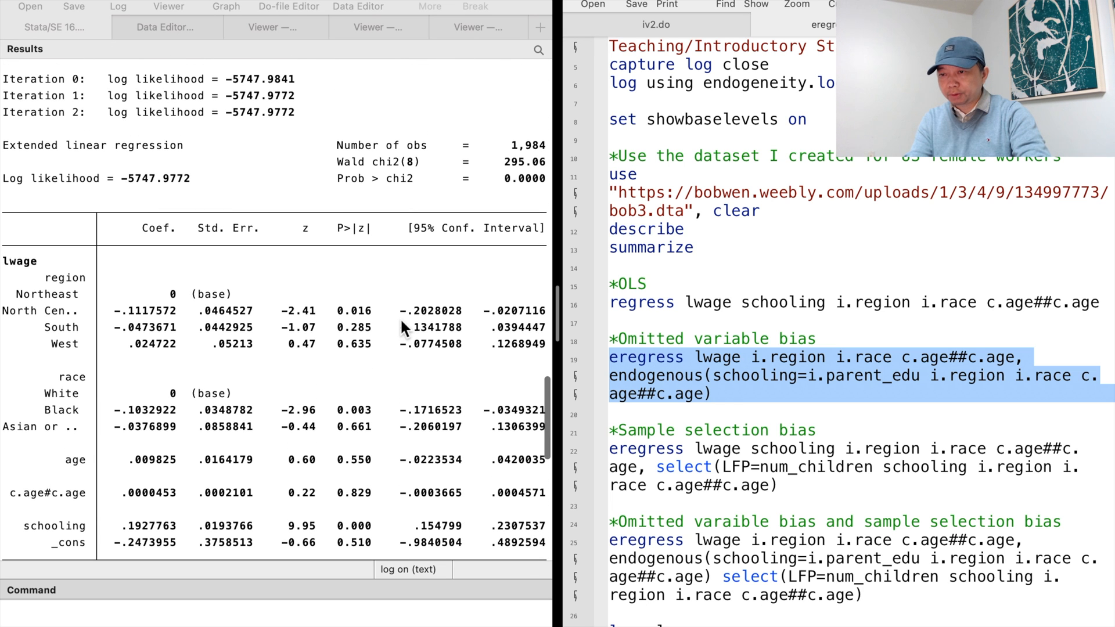
scroll("down", 3)
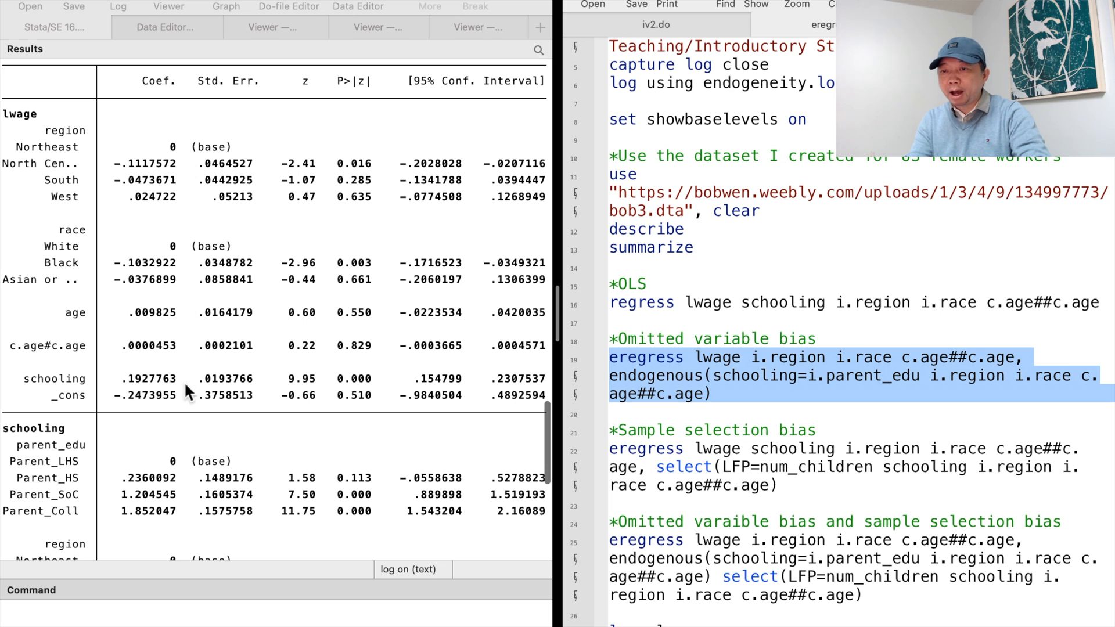
mouse_move(181, 383)
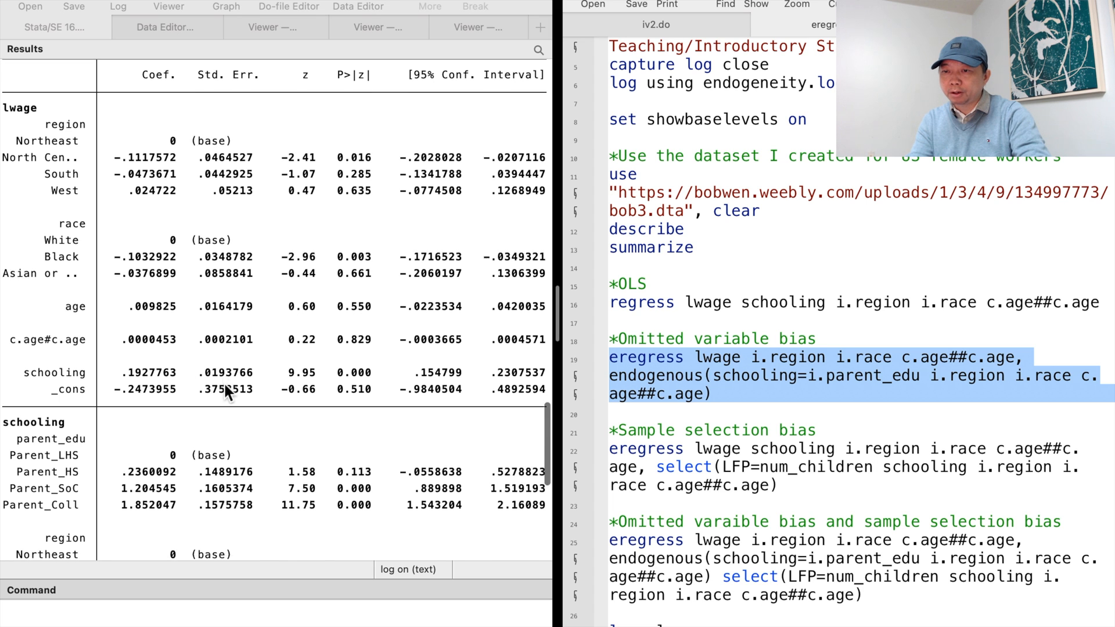
scroll("down", 3)
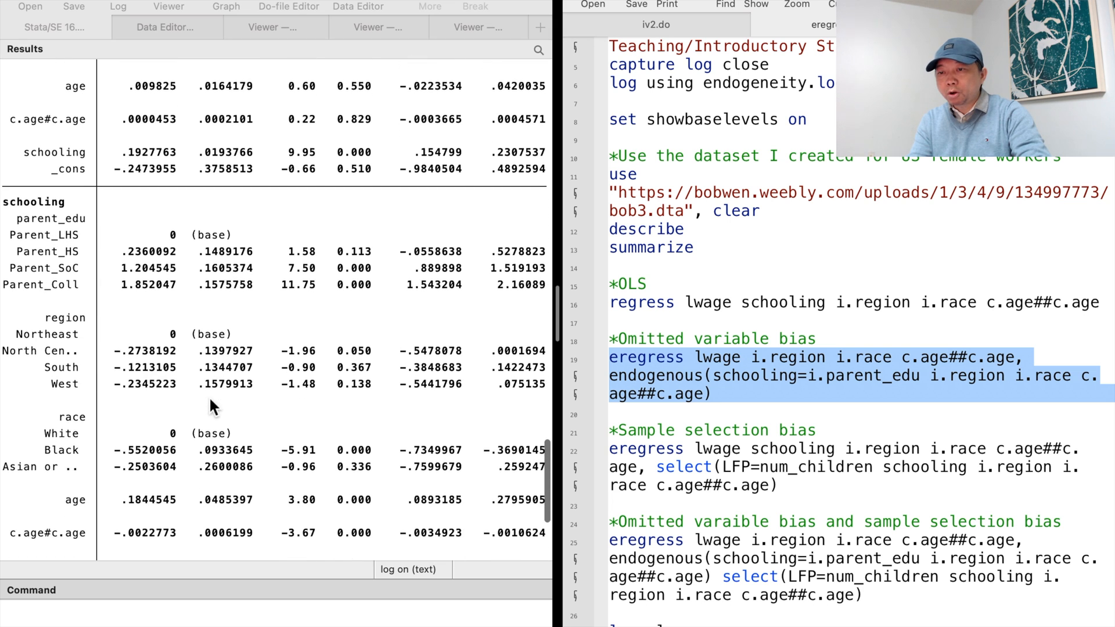
scroll("down", 3)
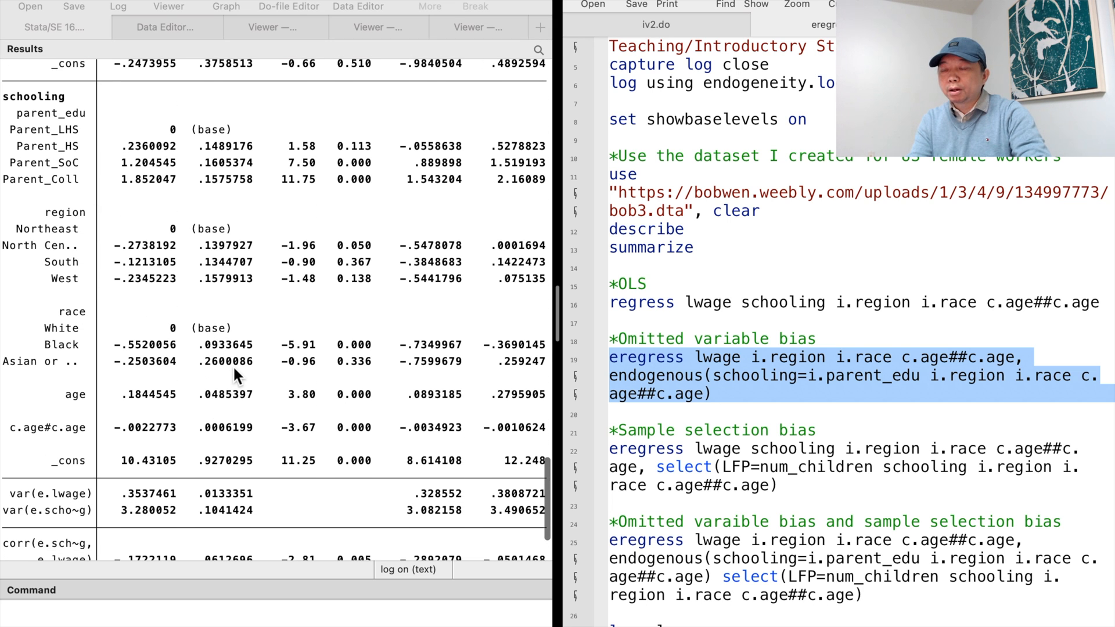
scroll("down", 3)
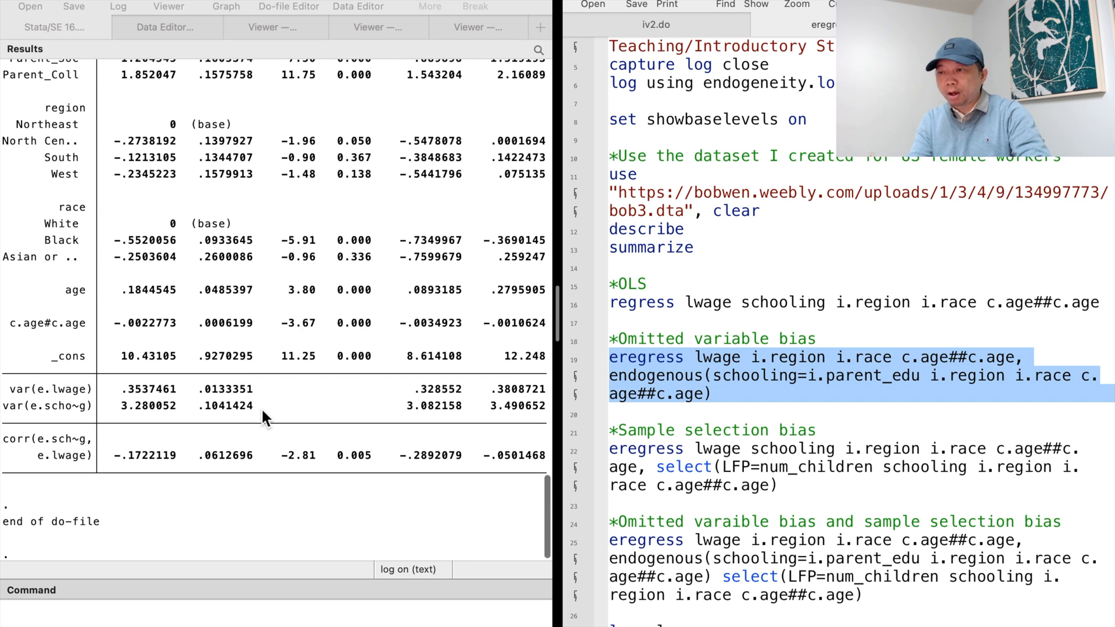
mouse_move(324, 490)
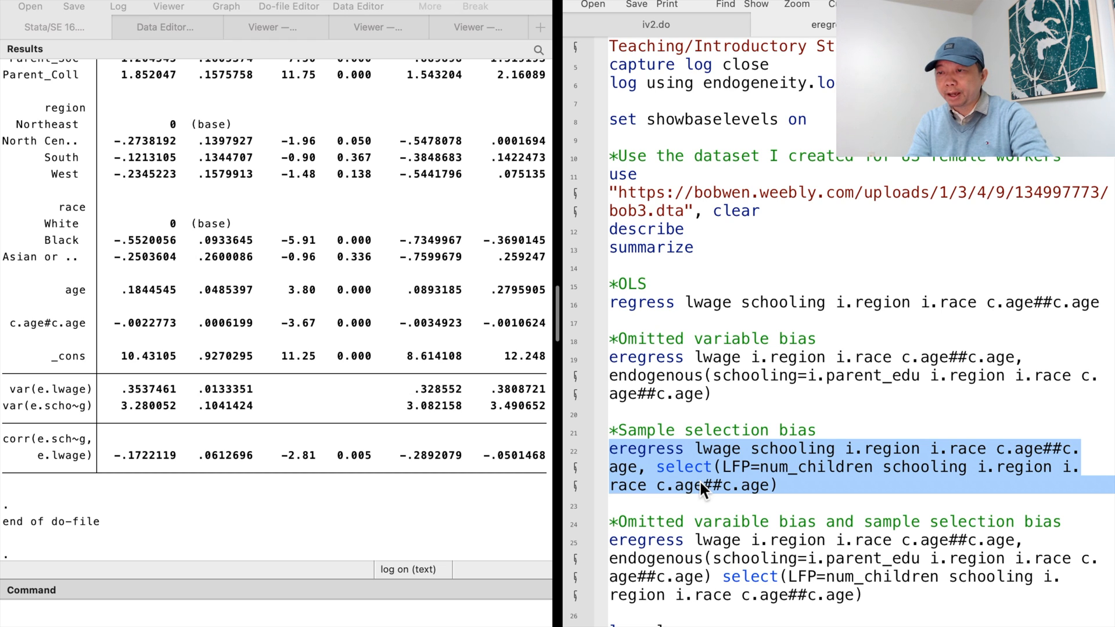
mouse_move(569, 459)
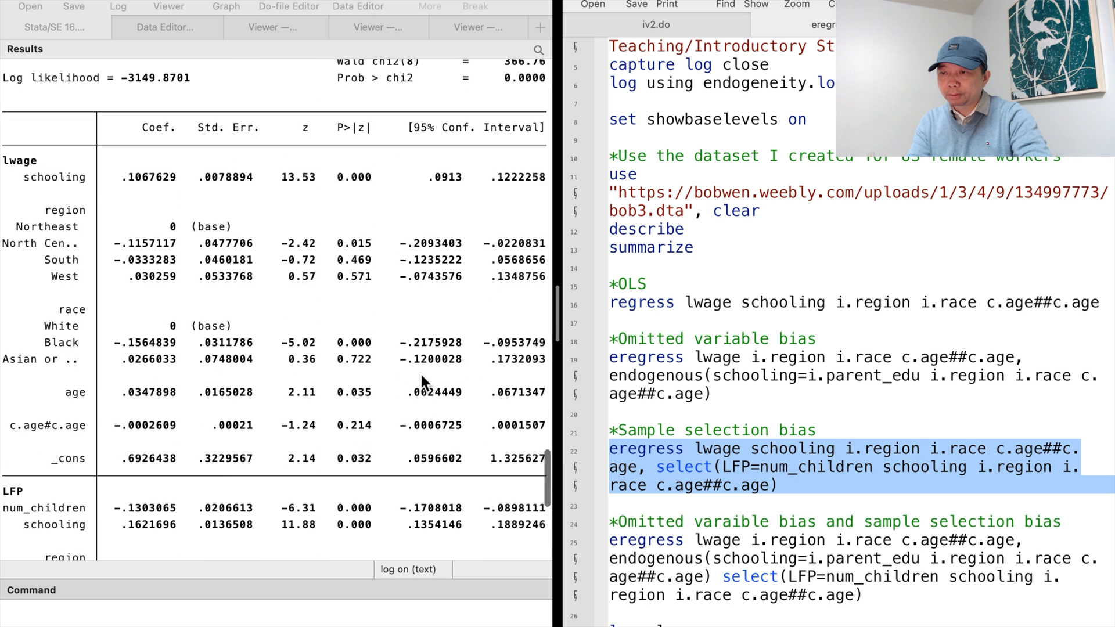
scroll("up", 3)
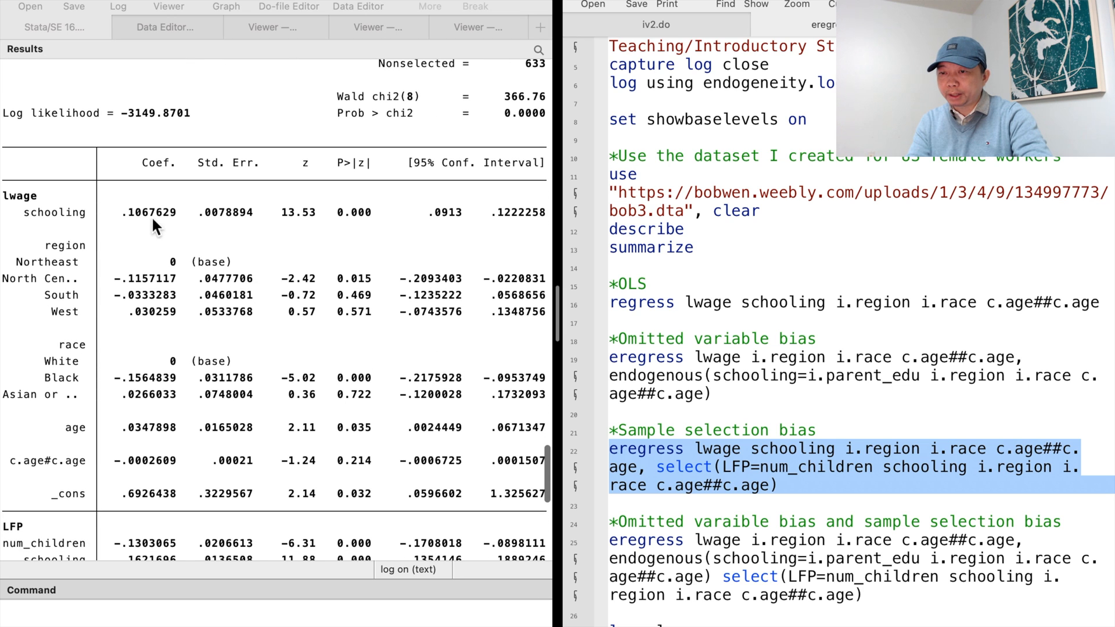
mouse_move(145, 211)
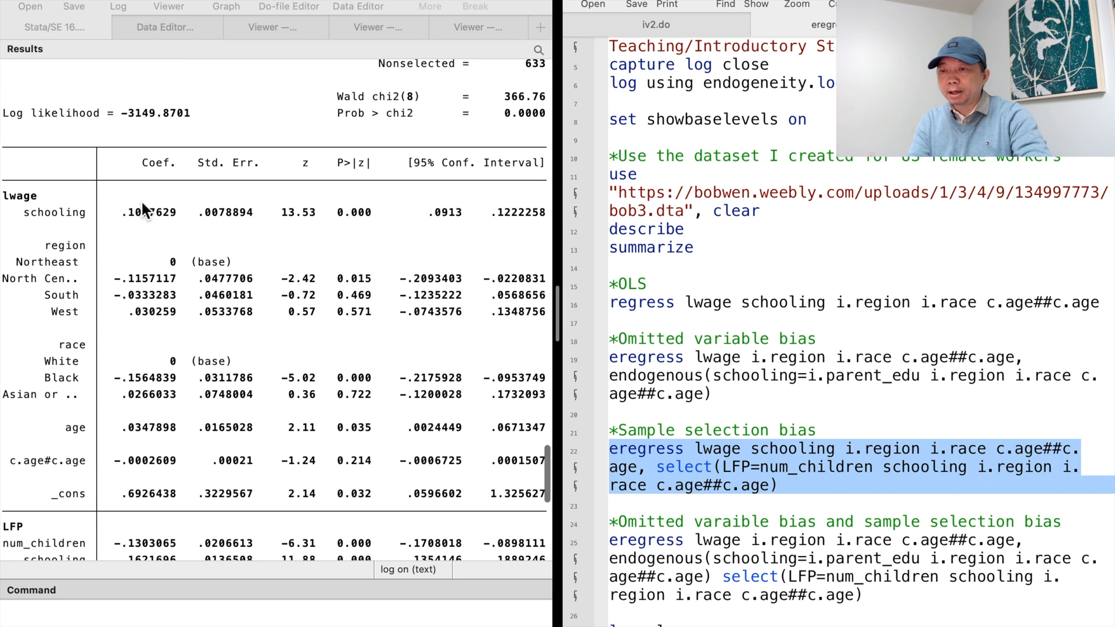
mouse_move(171, 231)
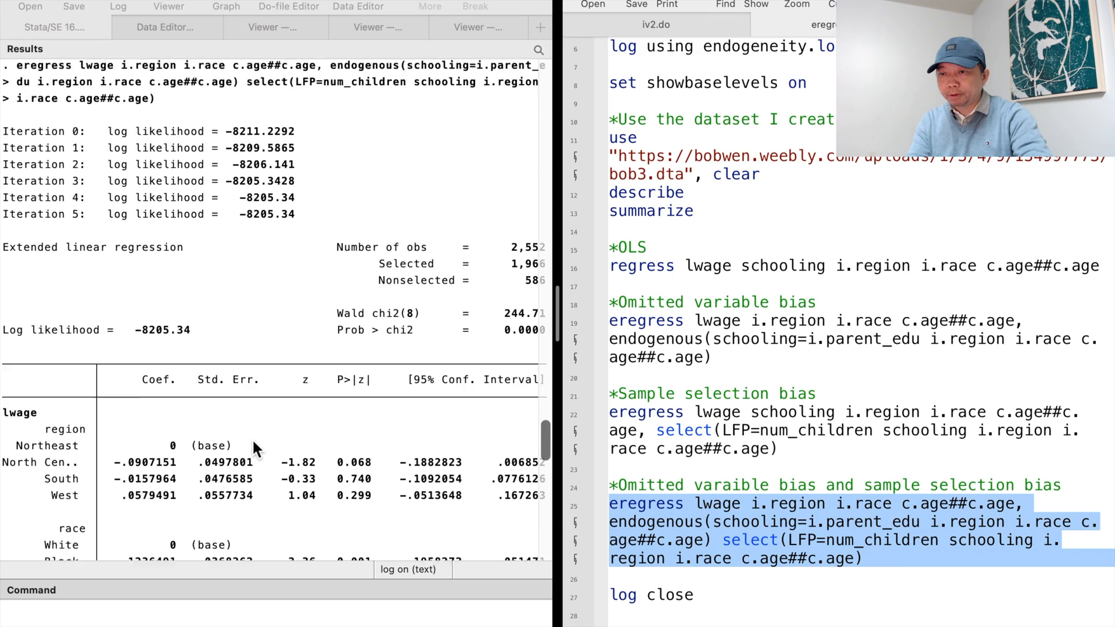
scroll("down", 3)
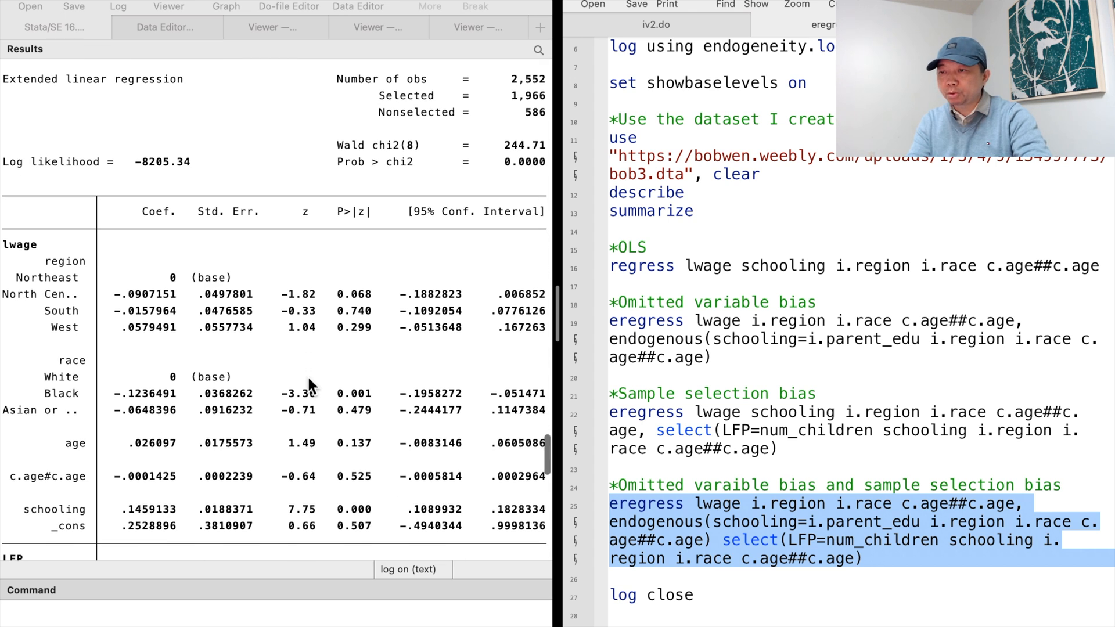
scroll("down", 3)
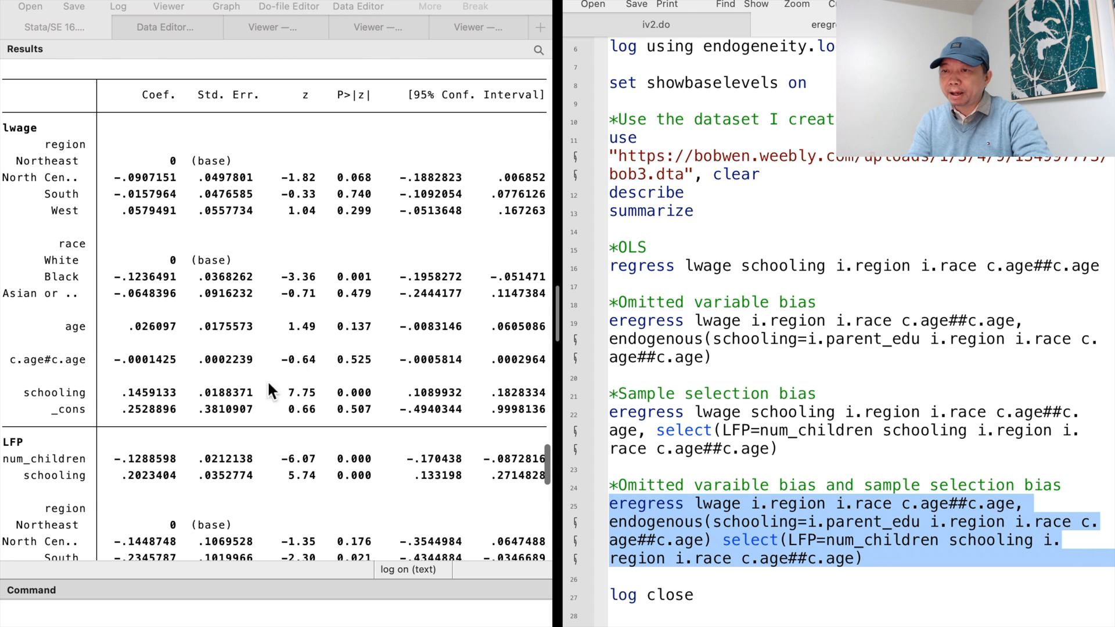
mouse_move(181, 391)
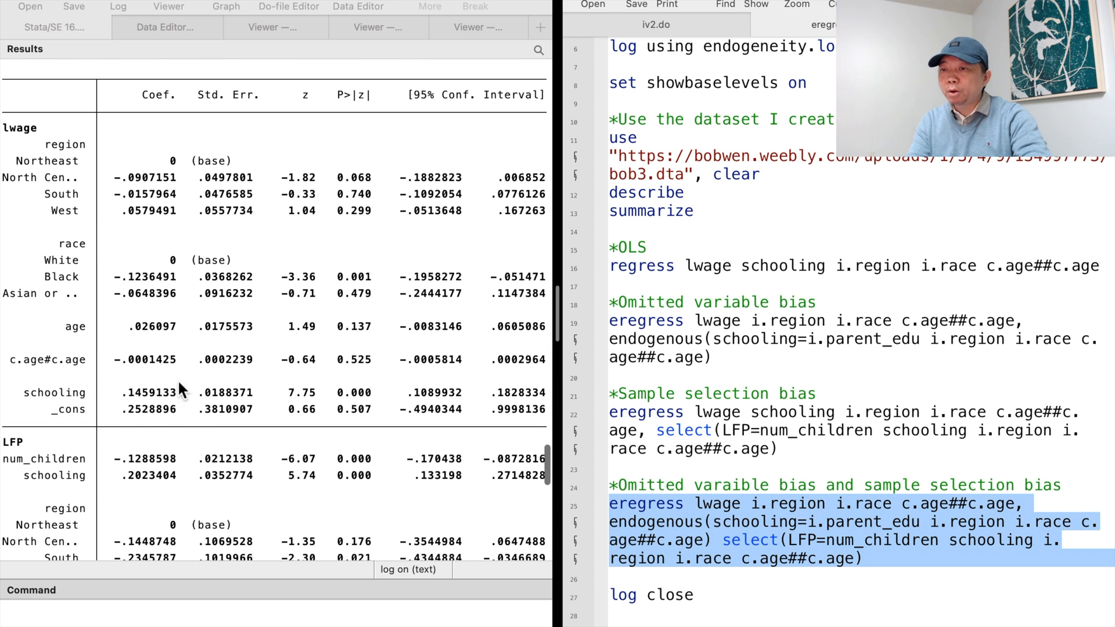
mouse_move(181, 403)
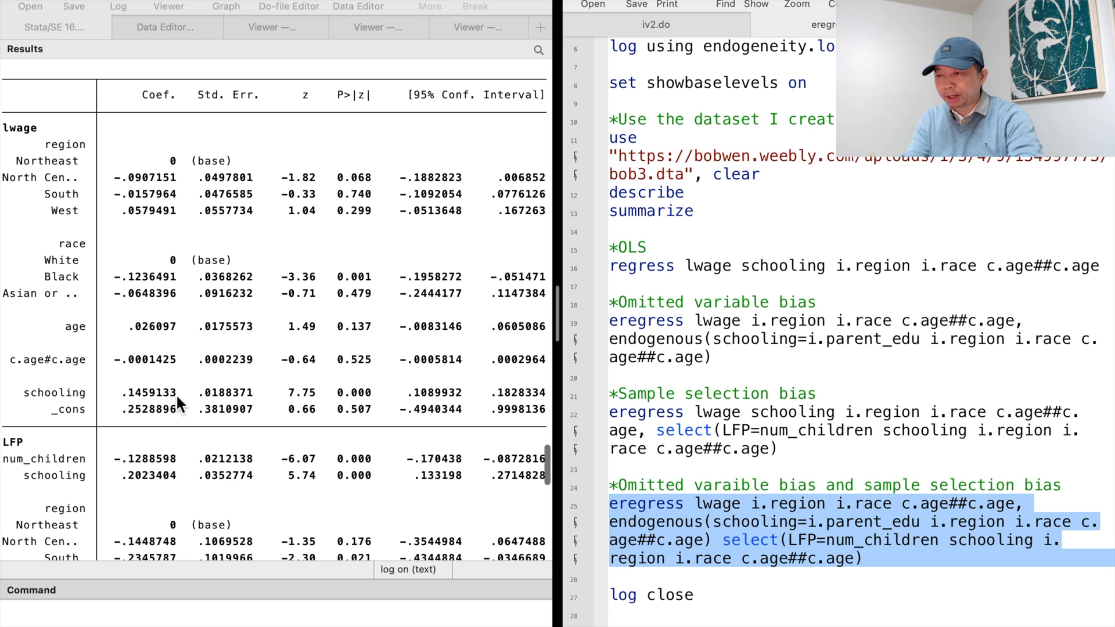
scroll("down", 3)
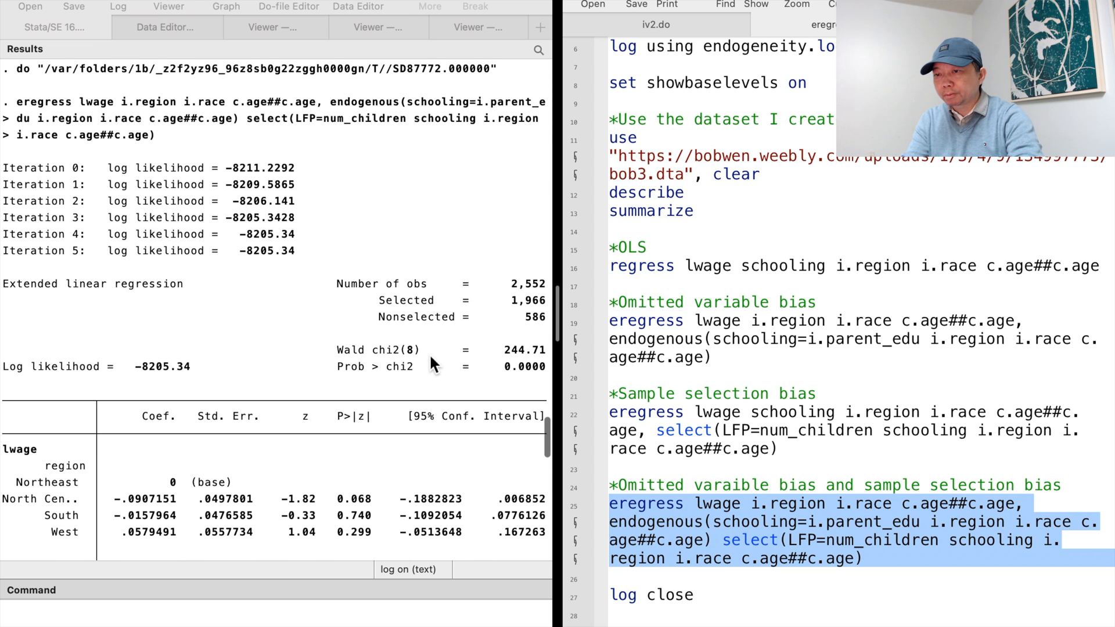
mouse_move(509, 277)
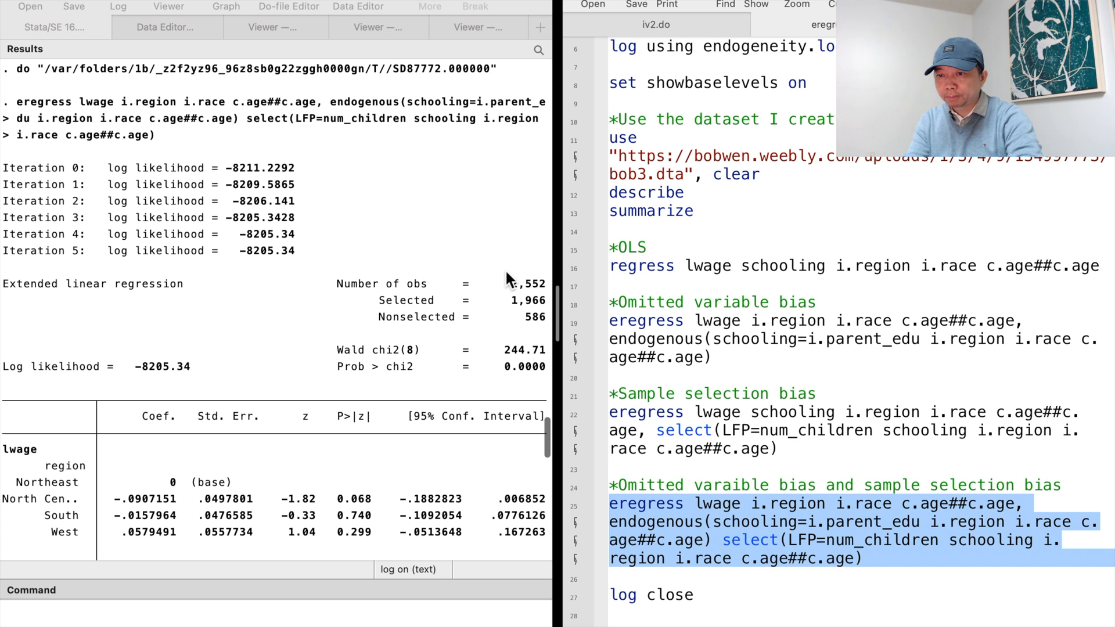
scroll("down", 3)
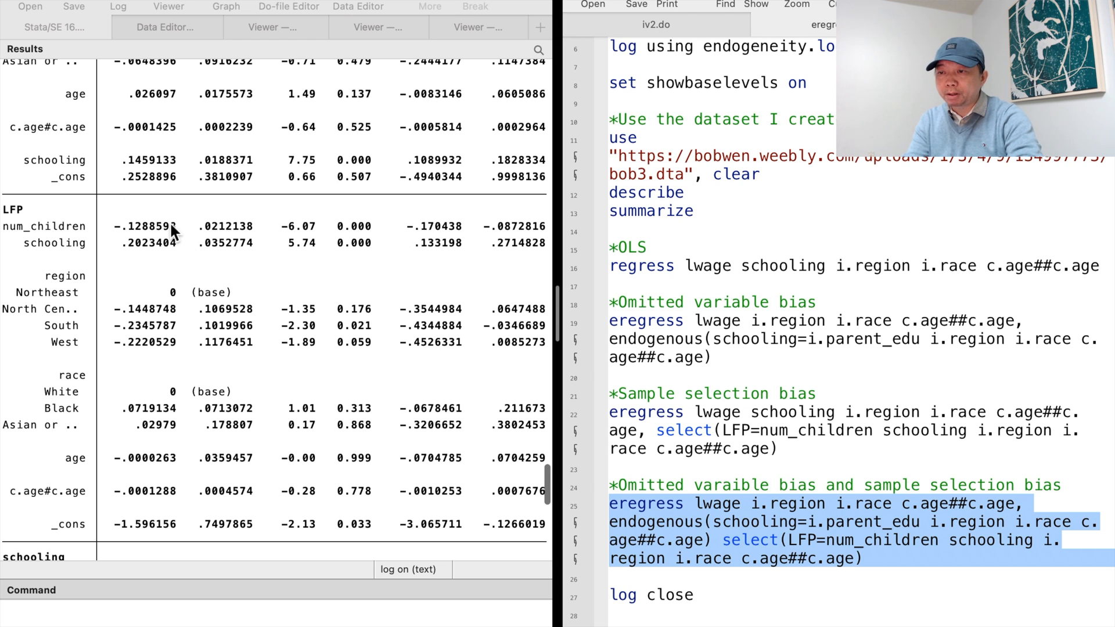
mouse_move(206, 356)
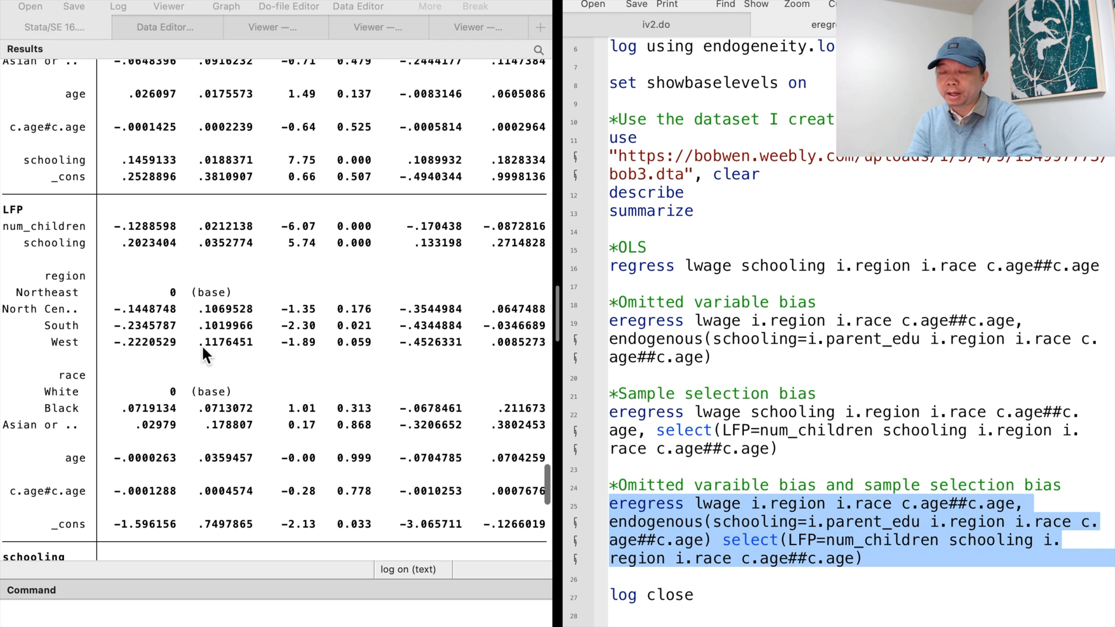
scroll("down", 3)
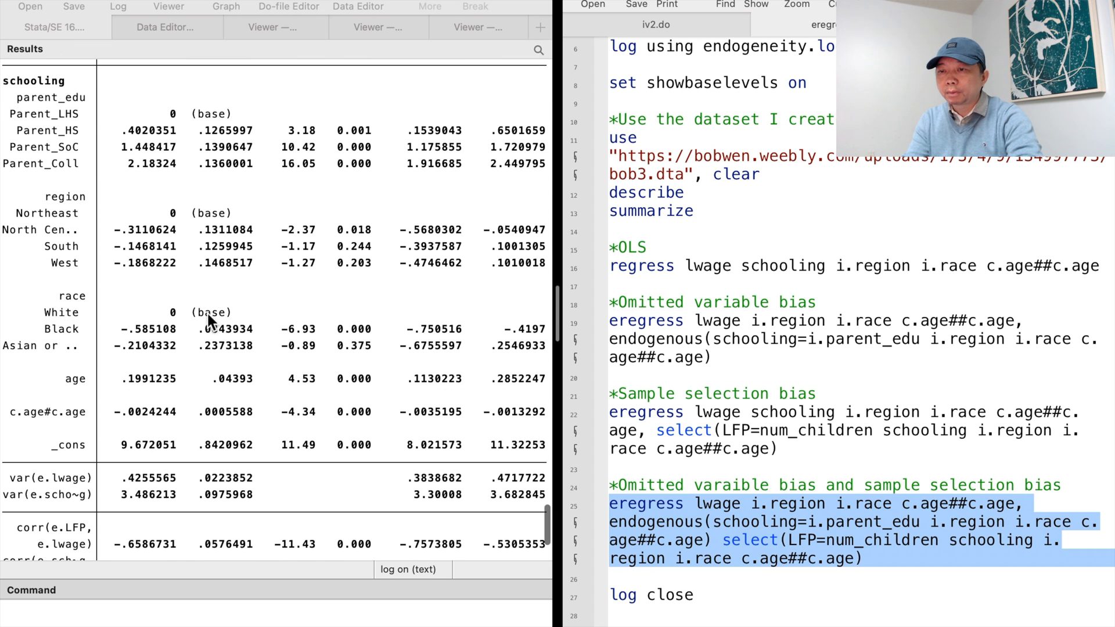
scroll("down", 3)
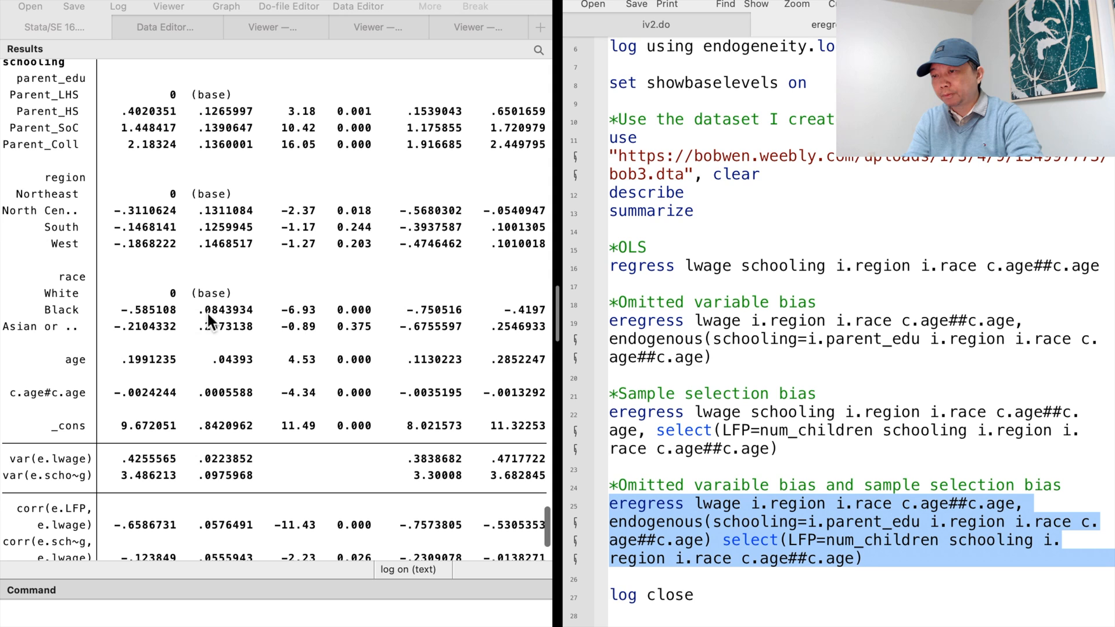
mouse_move(113, 127)
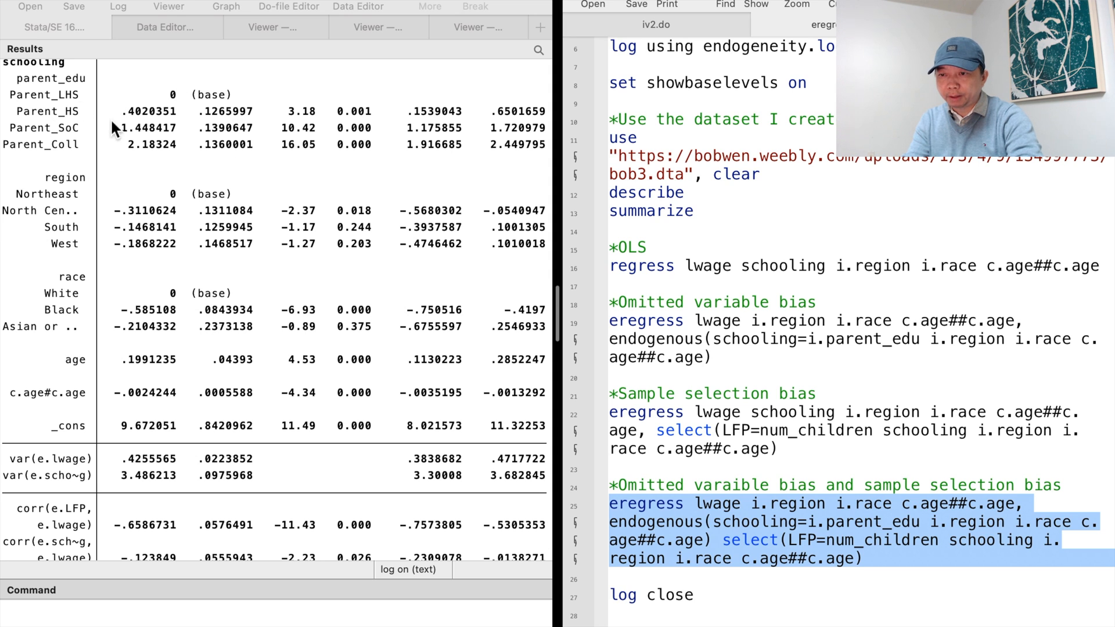
mouse_move(221, 165)
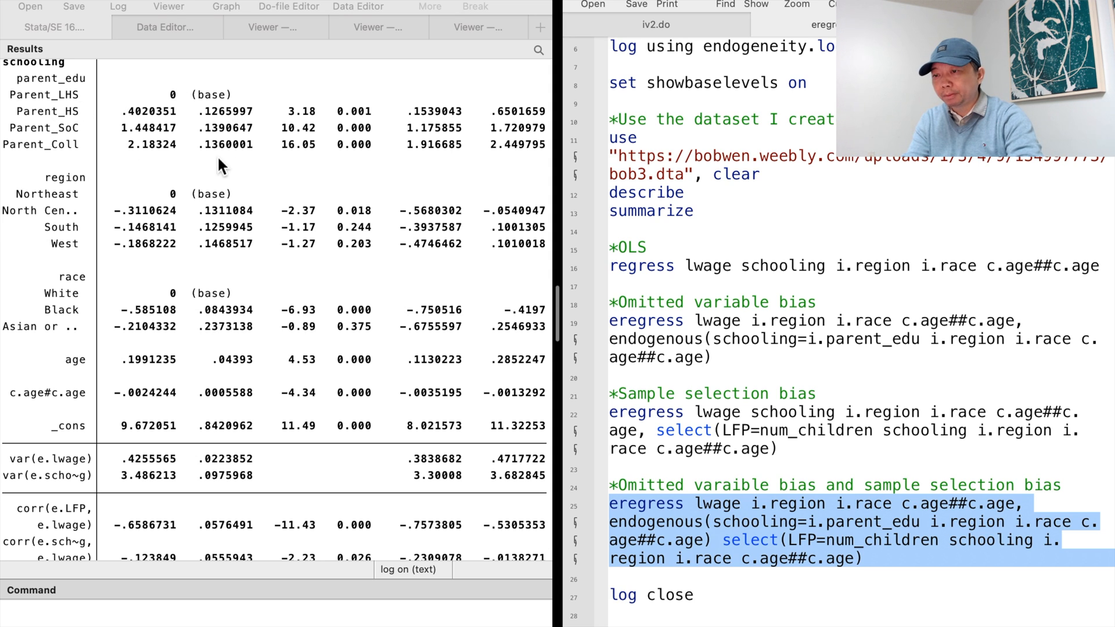
mouse_move(89, 110)
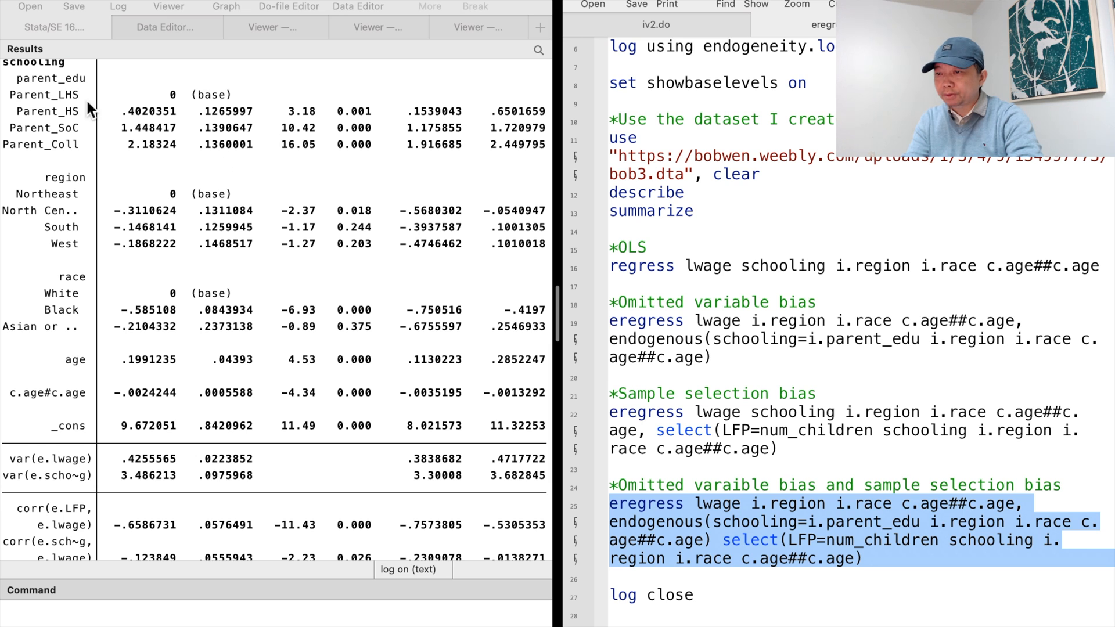
scroll("down", 3)
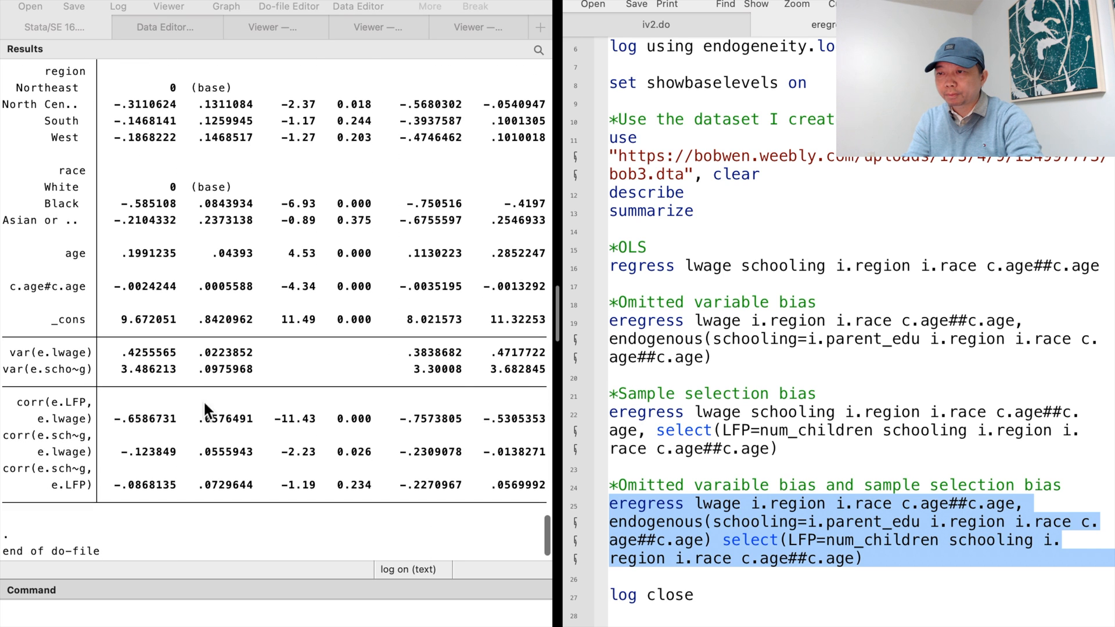
mouse_move(329, 428)
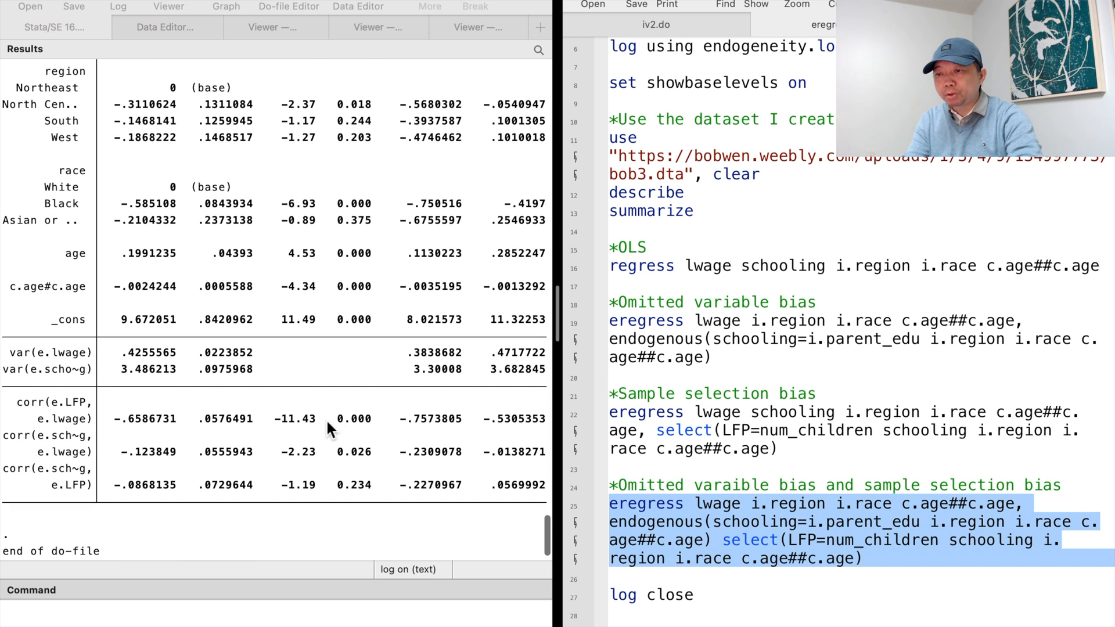
mouse_move(363, 463)
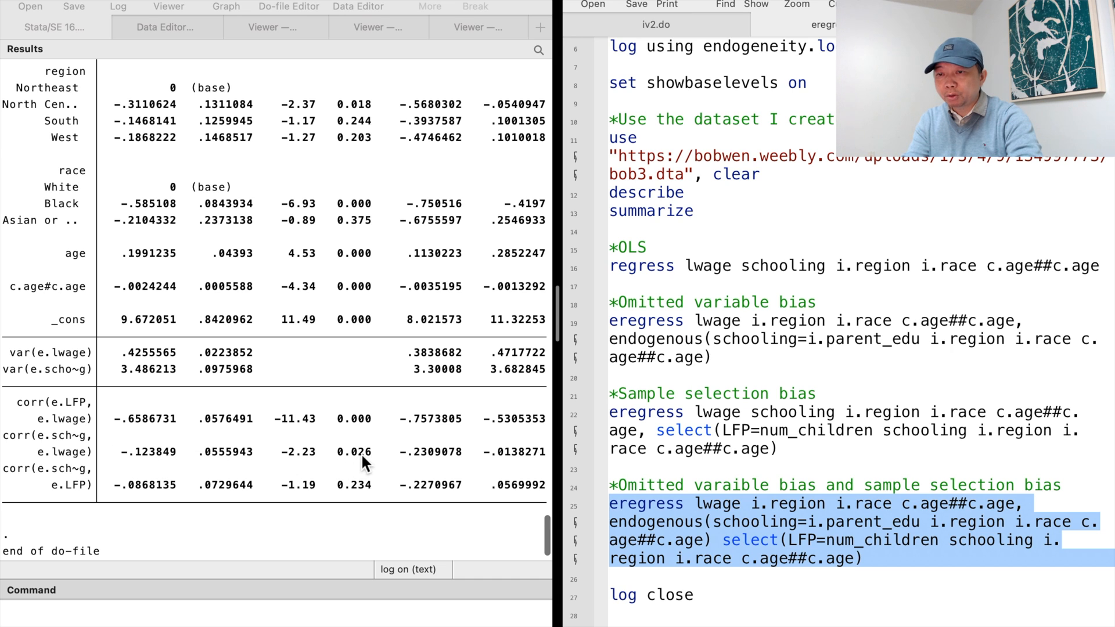
mouse_move(260, 440)
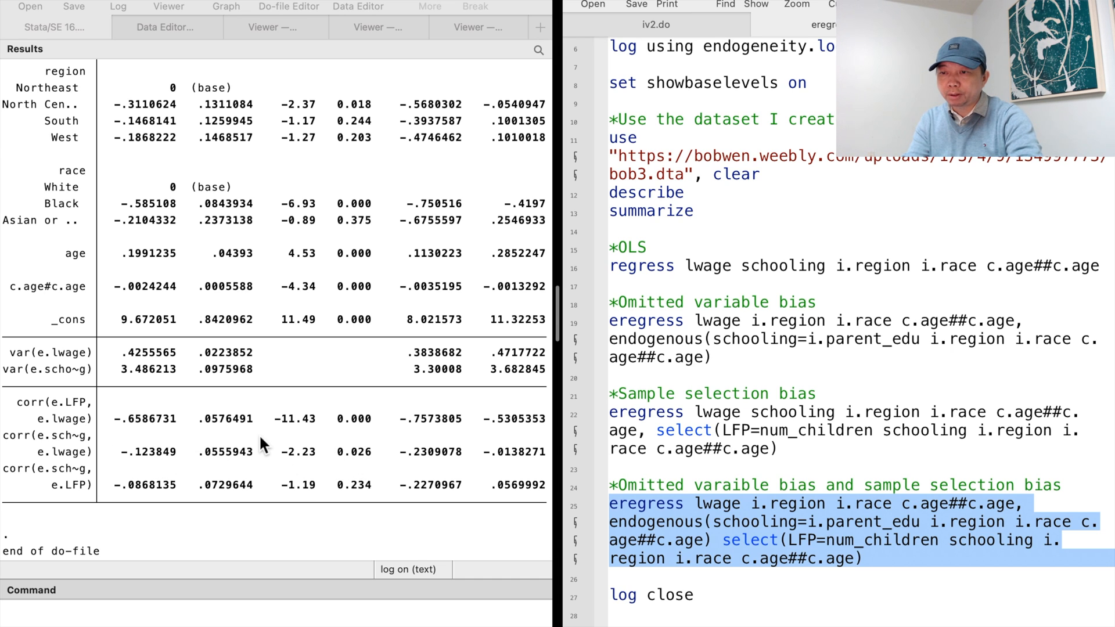